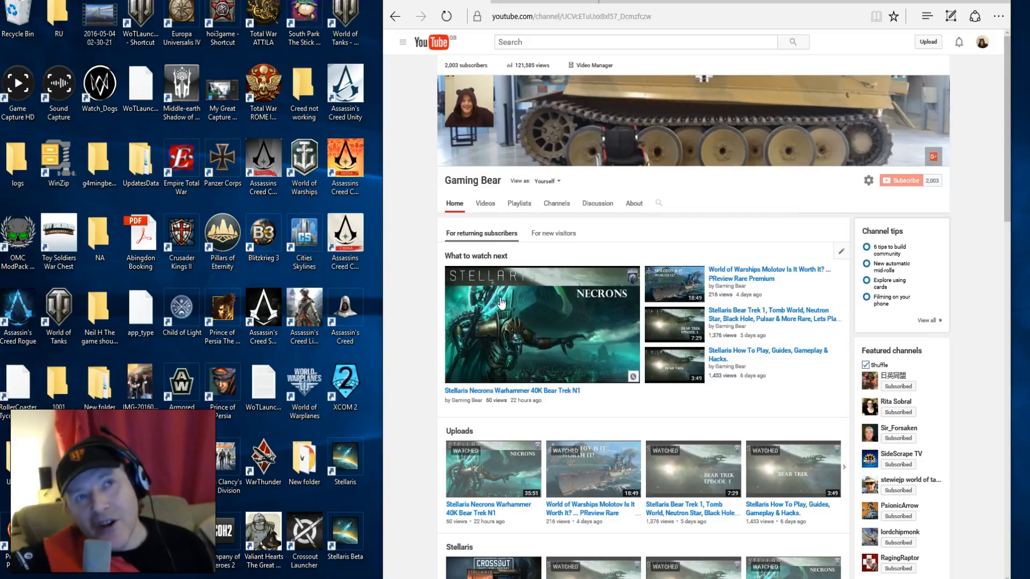
mouse_move(532, 280)
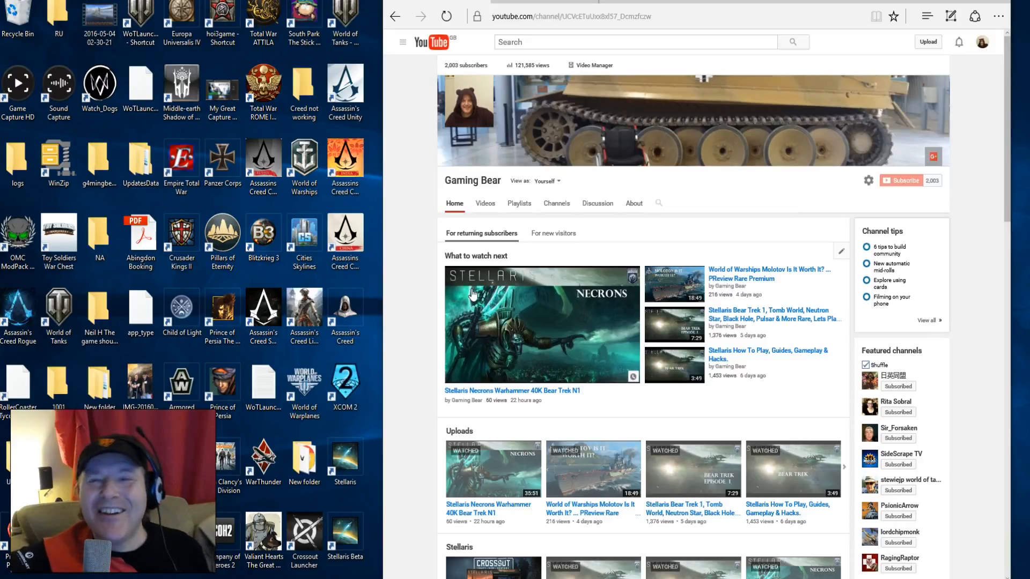
mouse_move(513, 295)
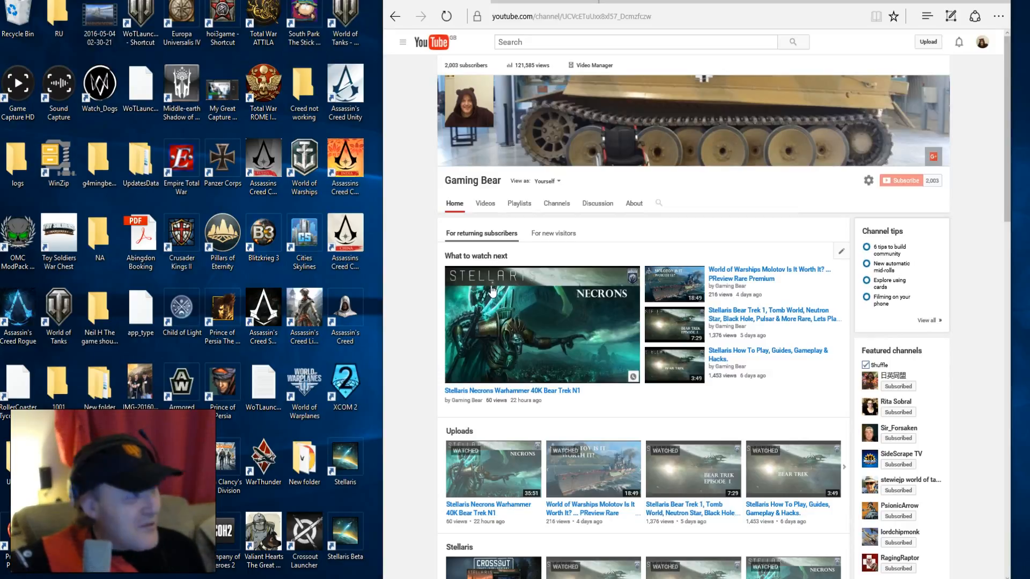
mouse_move(463, 300)
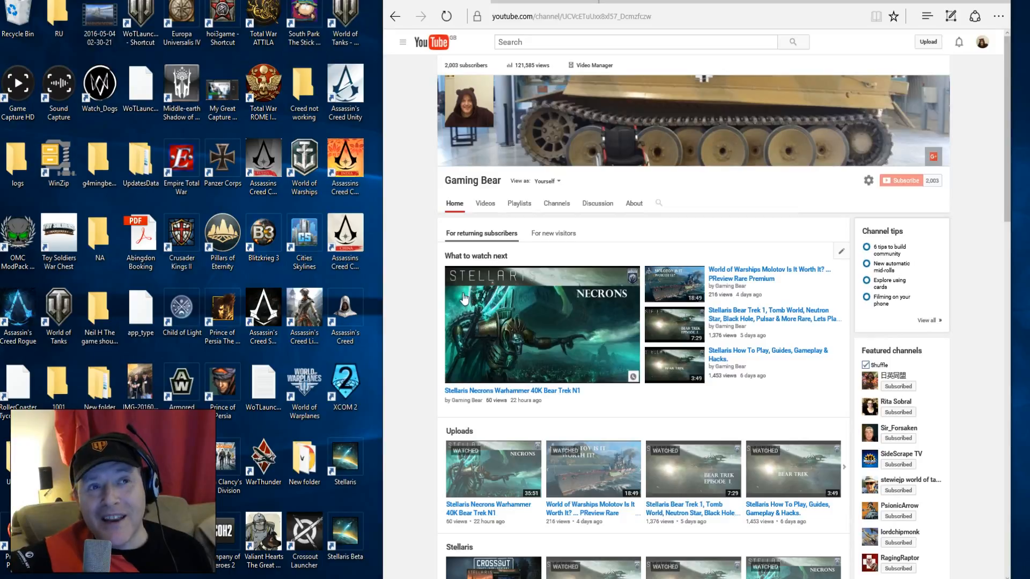